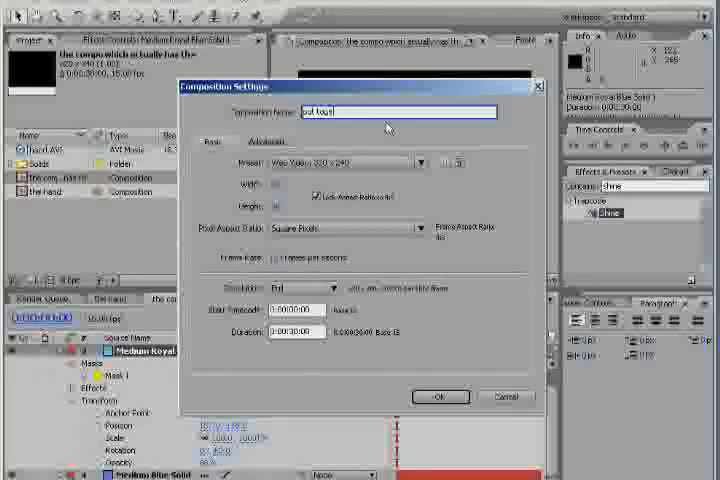
Build the 'put together' comp with the particle comp layered above the hand comp.
left_click(439, 396)
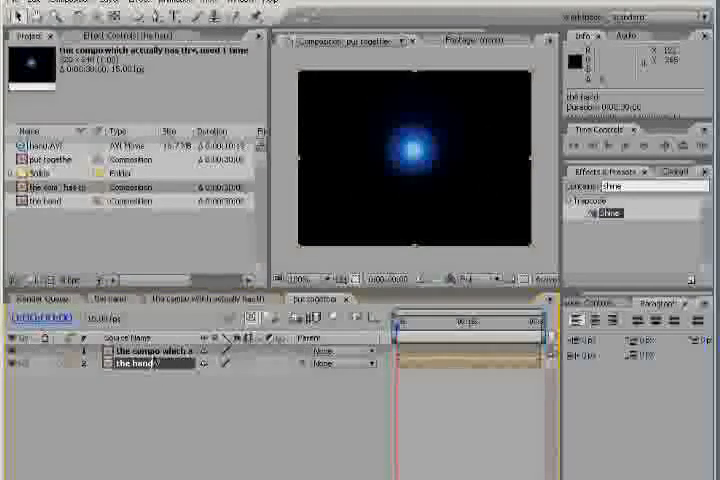
Hide Black Solid 1 in the particle comp so particles sit on transparency.
left_click(145, 352)
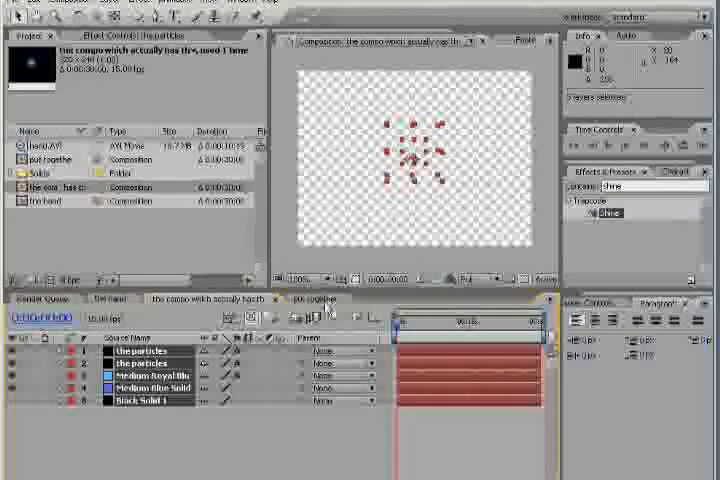
Switch to the 'put together' composition to see the glow over the hand.
left_click(311, 300)
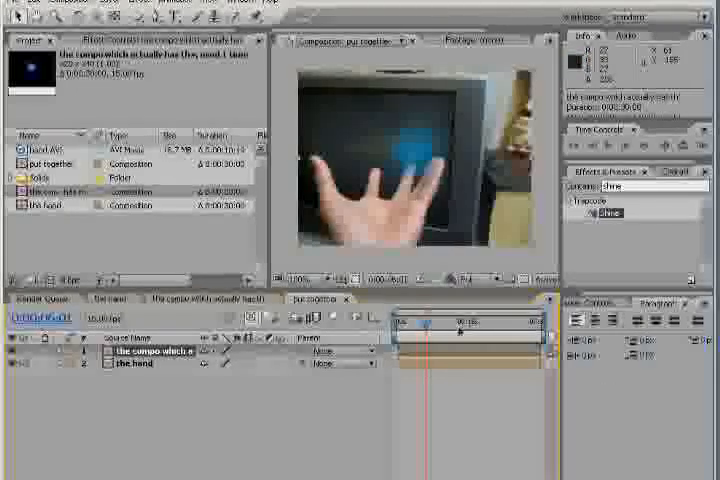
Open Tracker Controls for the particle comp layer in 'put together'.
left_click(617, 302)
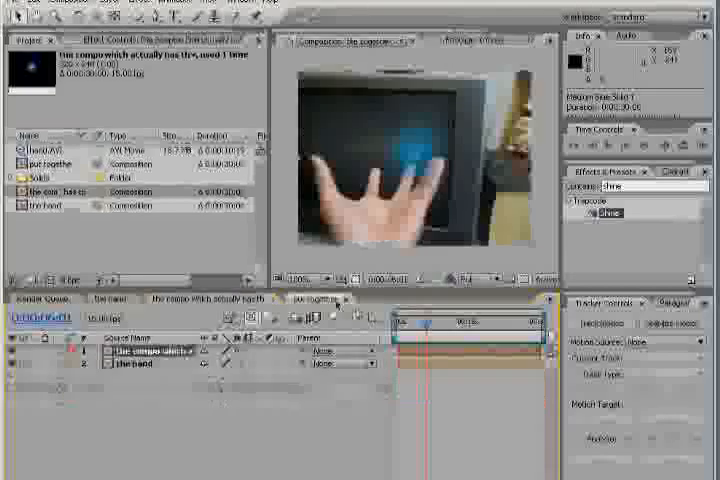
Switch to the particle composition to expose both particle layers' properties.
left_click(319, 298)
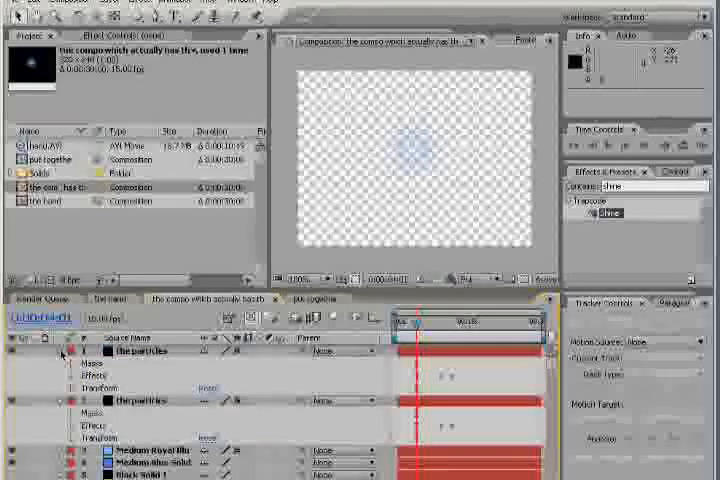
left_click(62, 351)
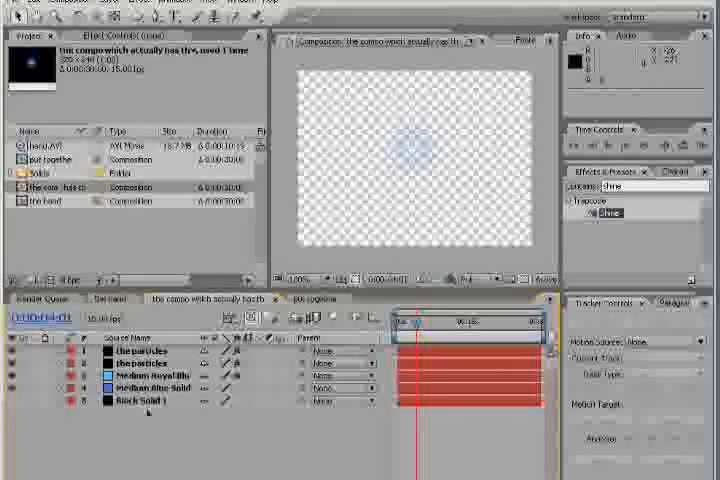
left_click(140, 350)
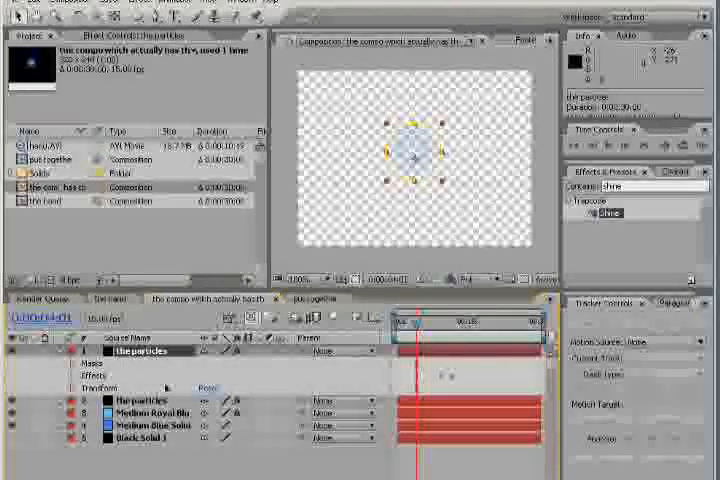
left_click(71, 387)
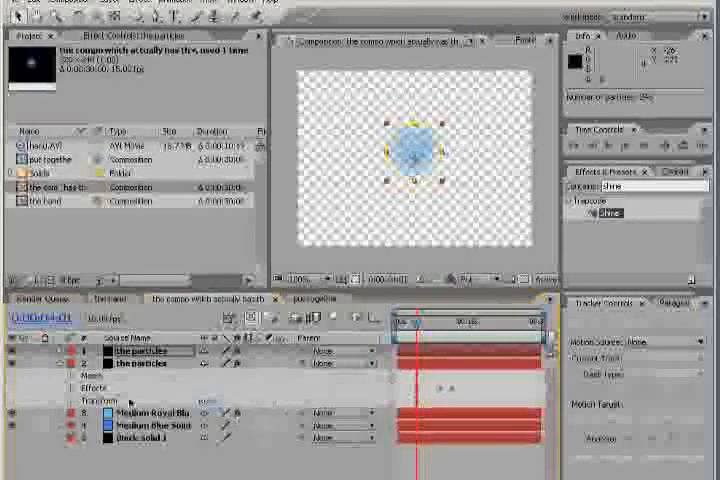
left_click(78, 400)
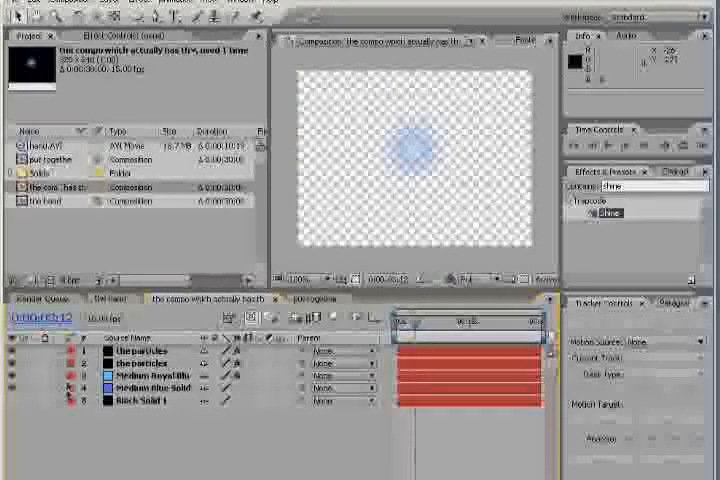
Reveal the particle layers' Transform properties, then return to 'put together'.
left_click(78, 411)
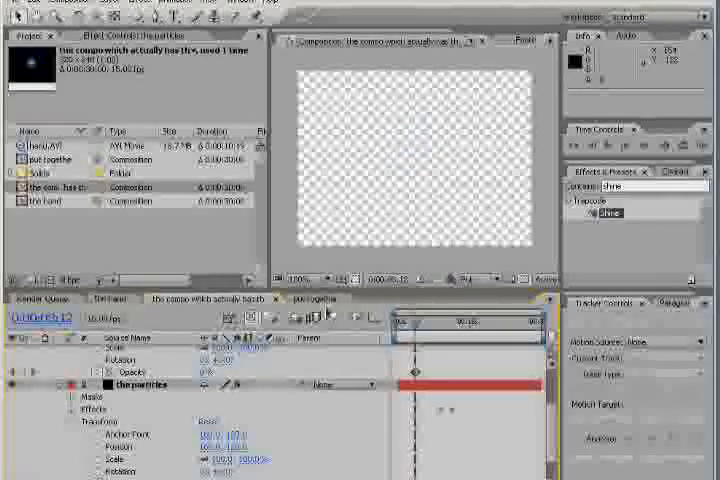
left_click(318, 299)
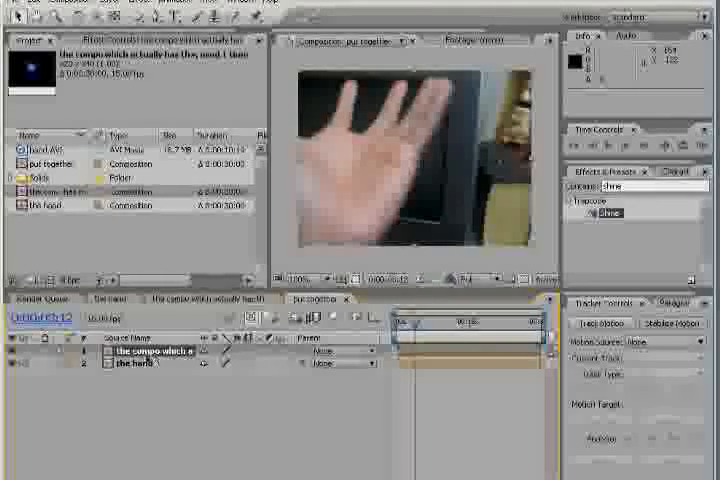
Start a motion track on the hand and adjust the track point.
left_click(604, 322)
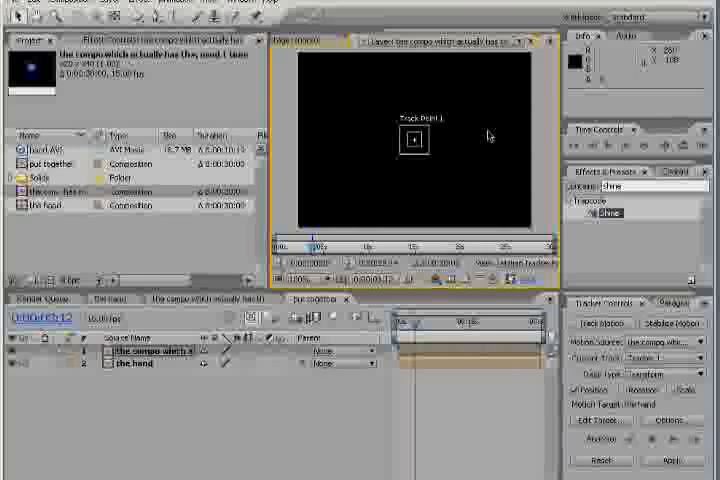
left_click(525, 41)
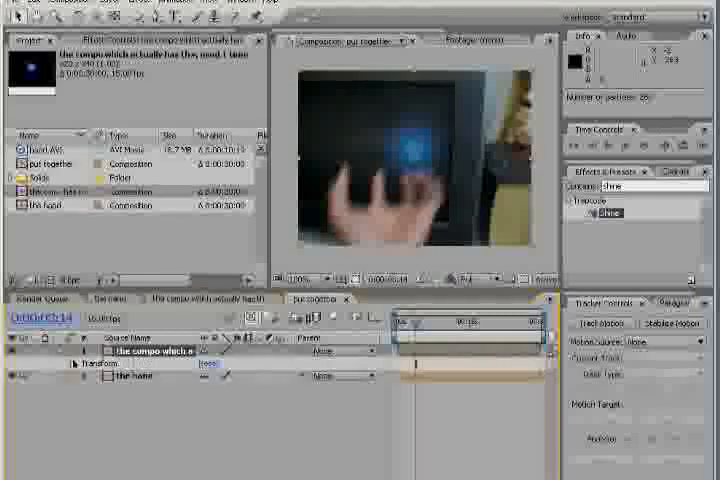
Enable the Position stopwatch and drag the blue ball onto the hand.
left_click(92, 362)
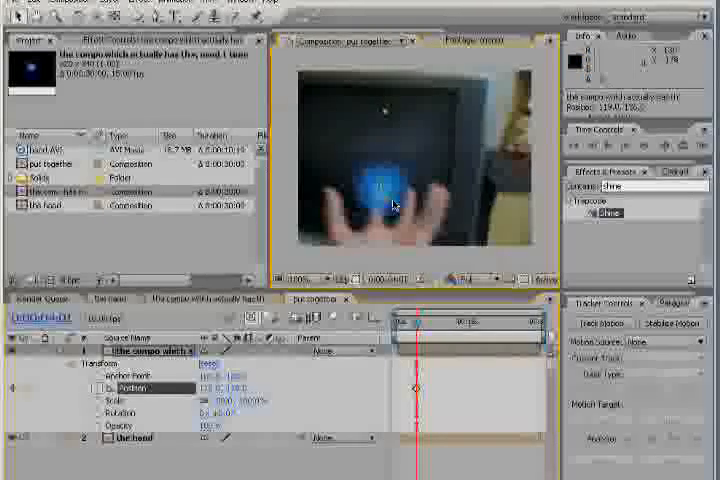
left_click_drag(392, 330, 420, 330)
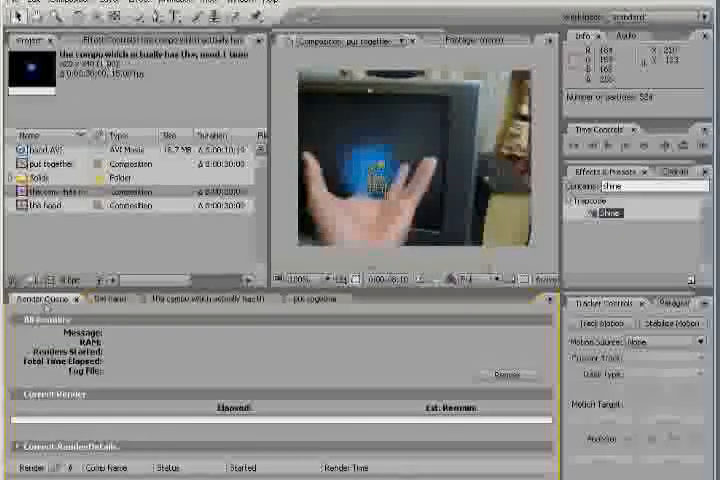
Show the Render Queue and look for Add to Render Queue.
left_click(75, 5)
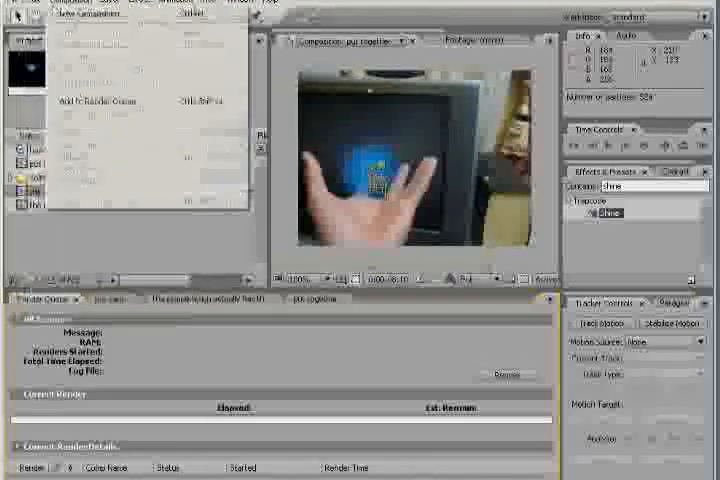
left_click(145, 3)
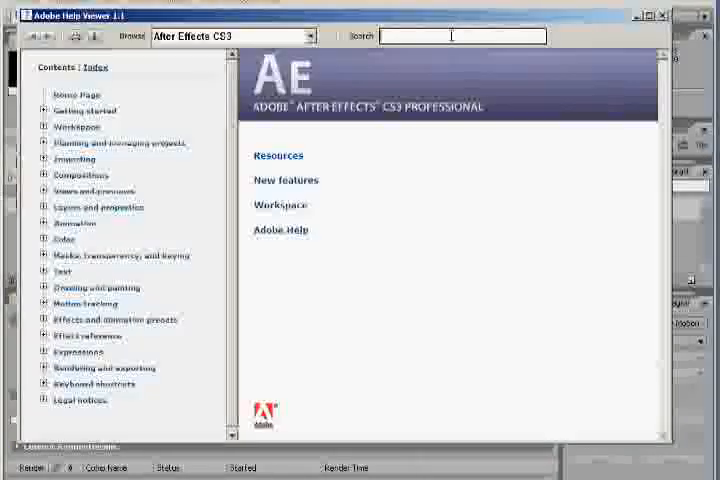
Search the After Effects help for 'render'.
type("render")
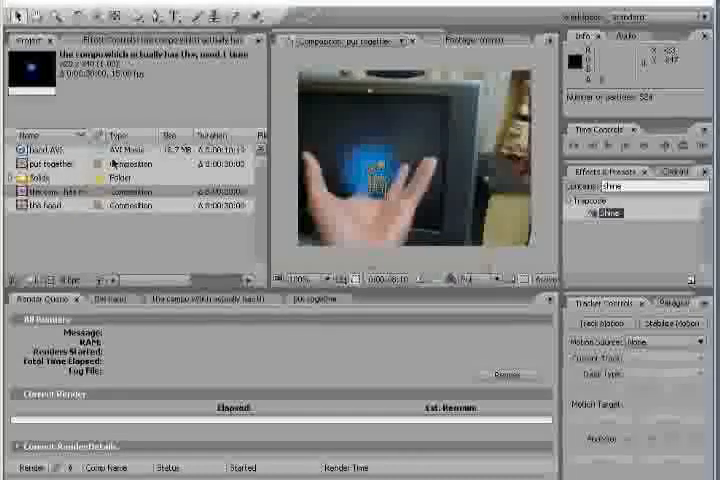
Add the 'put together' composition to the render queue and return to its timeline.
left_click(55, 164)
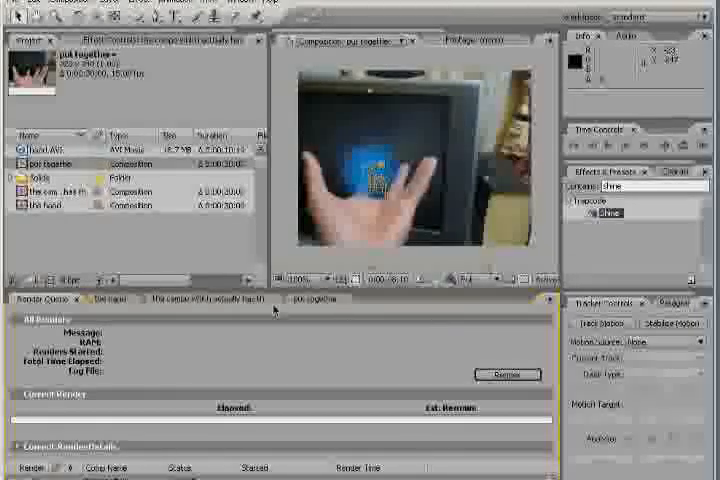
left_click(316, 298)
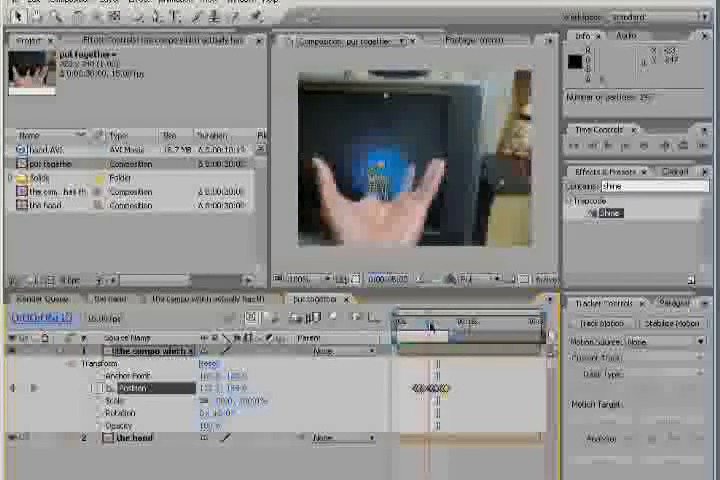
left_click(440, 322)
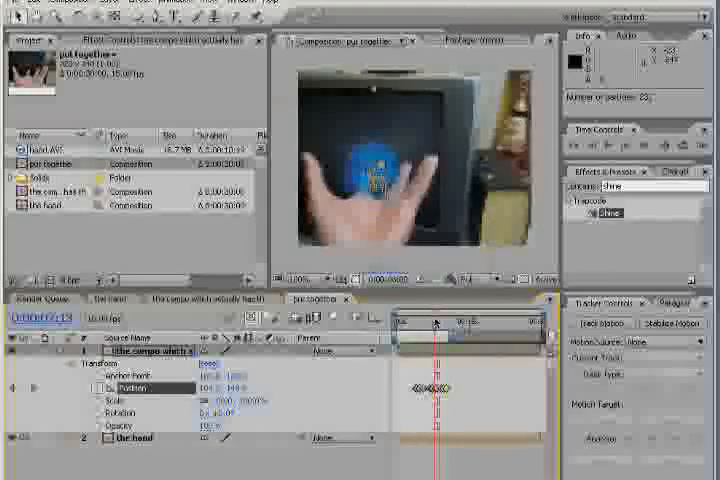